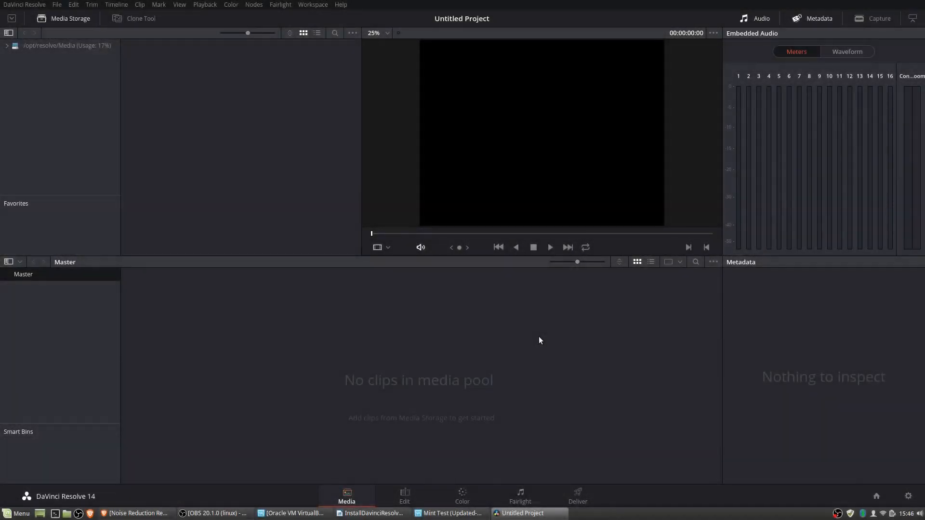
mouse_move(552, 343)
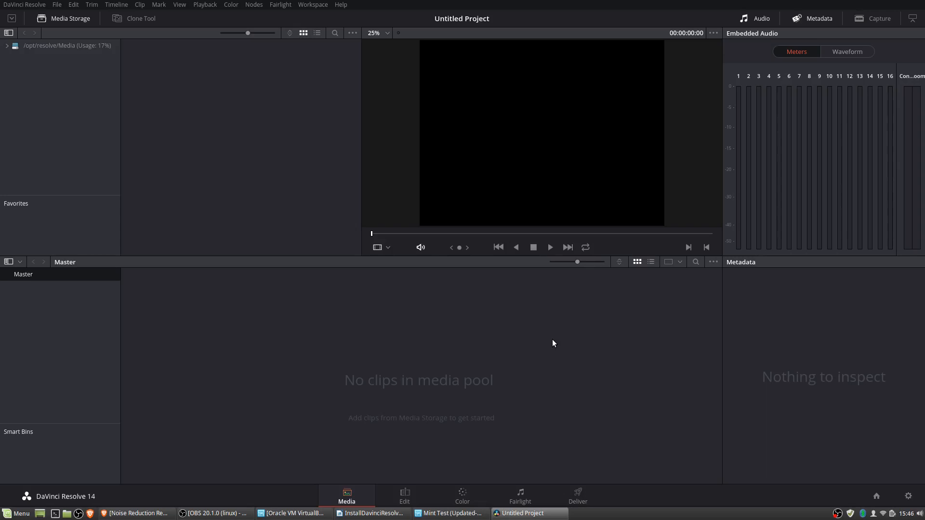
mouse_move(550, 474)
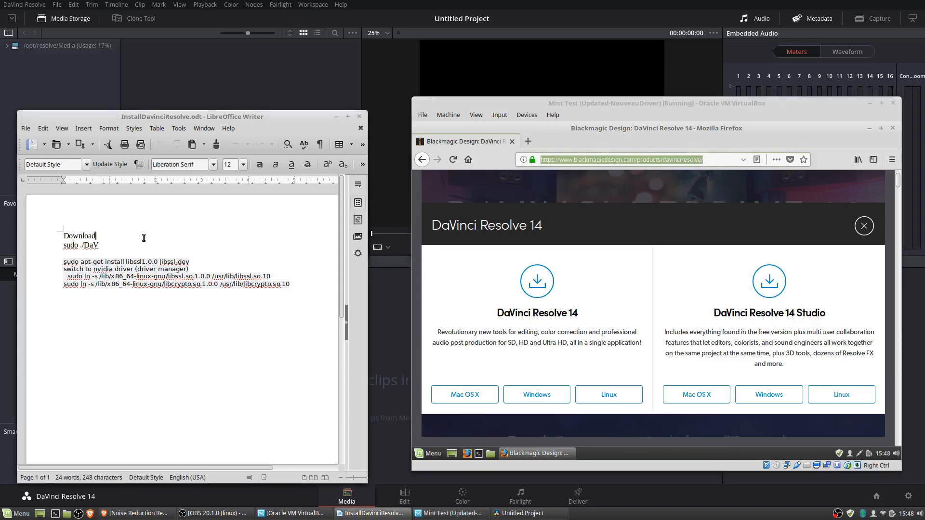
Download the DaVinci Resolve 14.2 Linux zip, registering as Chris, and open it in Archive Manager
text(- sudo insmod wo_snd_capture-x86.ko)
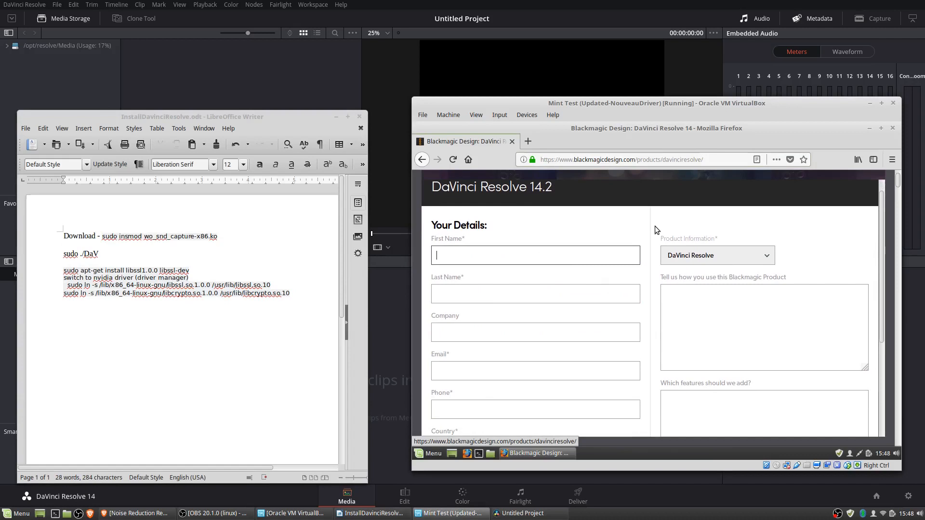
text(Chris)
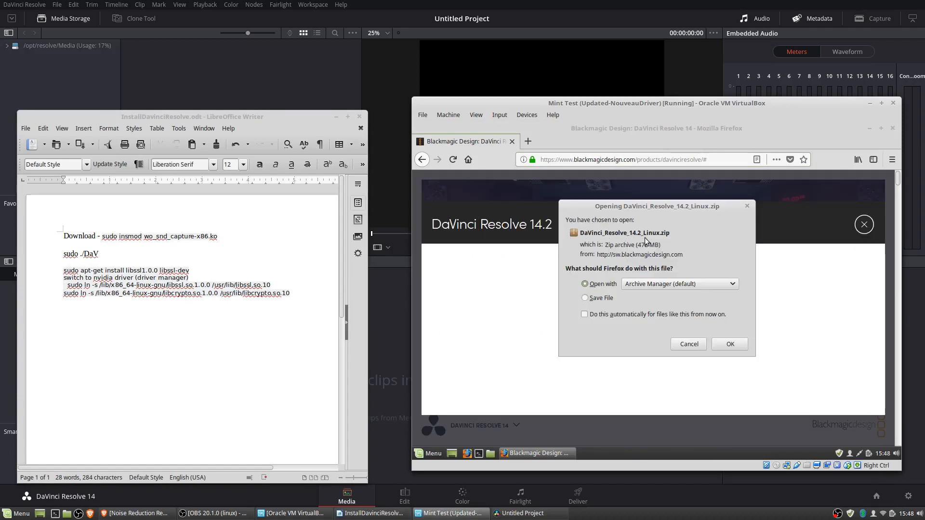
click(729, 344)
text(Extract zip (.sh file is what we care about))
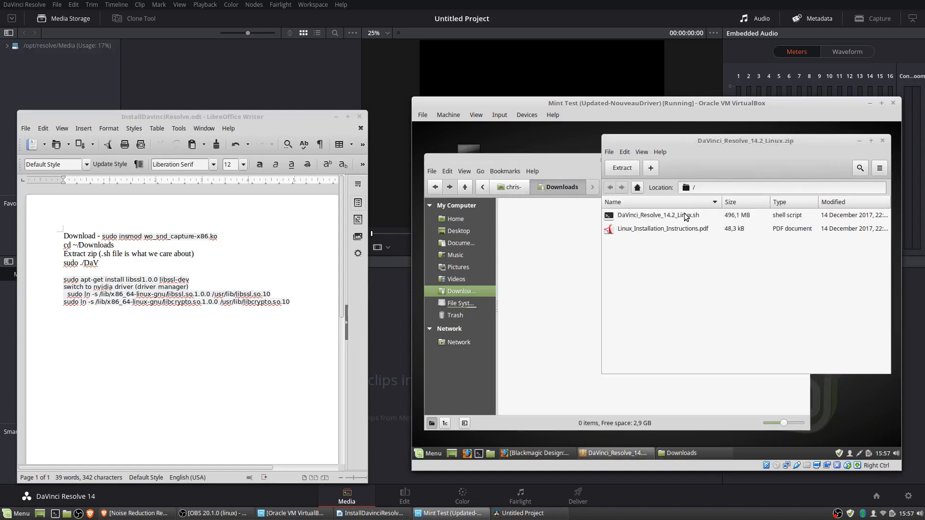
Extract DaVinci_Resolve_14.2_Linux.sh from the archive into ~/Downloads
click(659, 215)
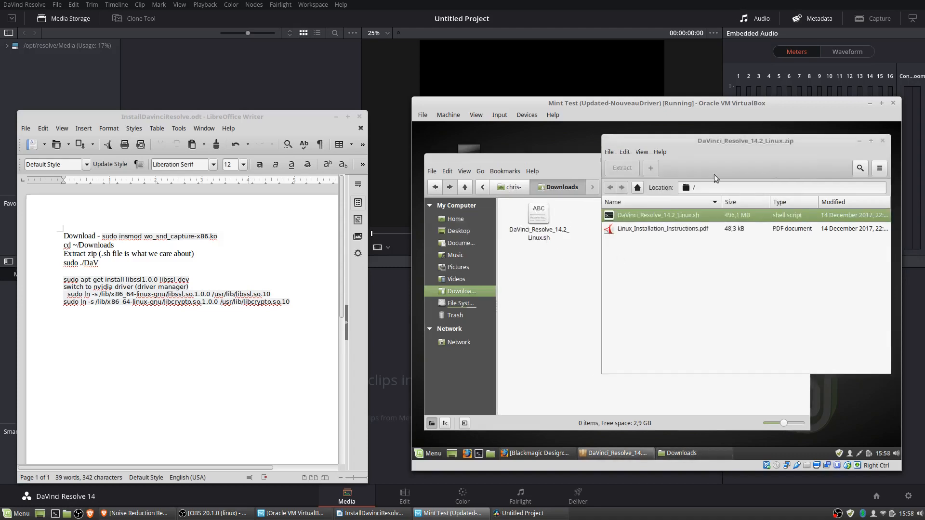
click(621, 167)
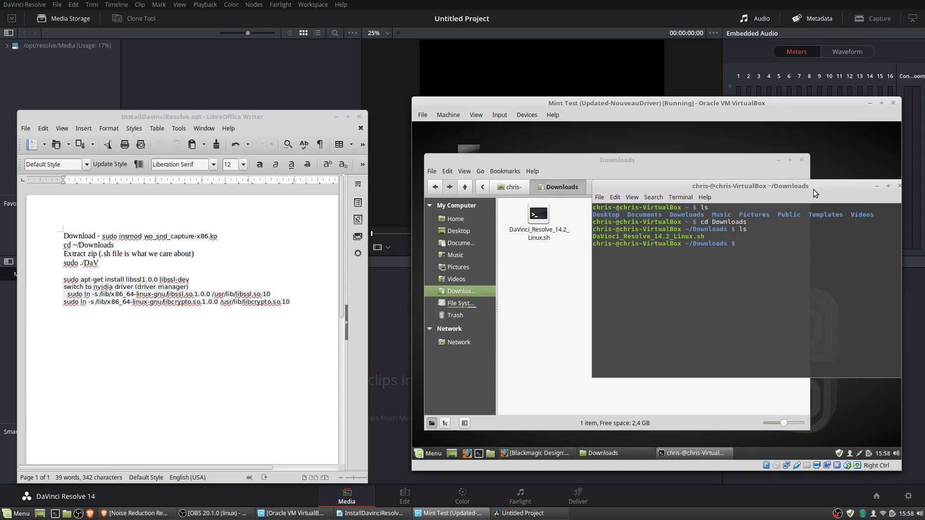
From the Downloads folder, run sudo ./DaVinci_Resolve_14.2_Linux.sh
text(sudo ./)
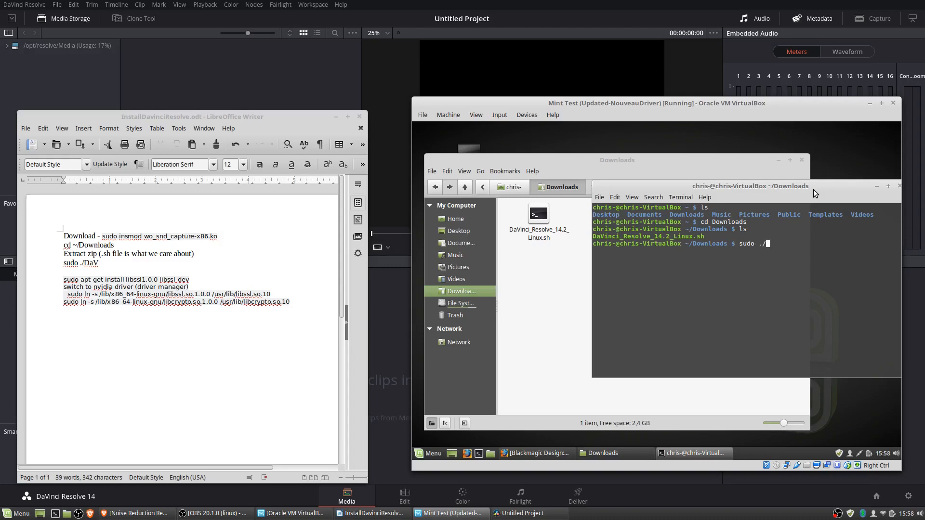
text(D)
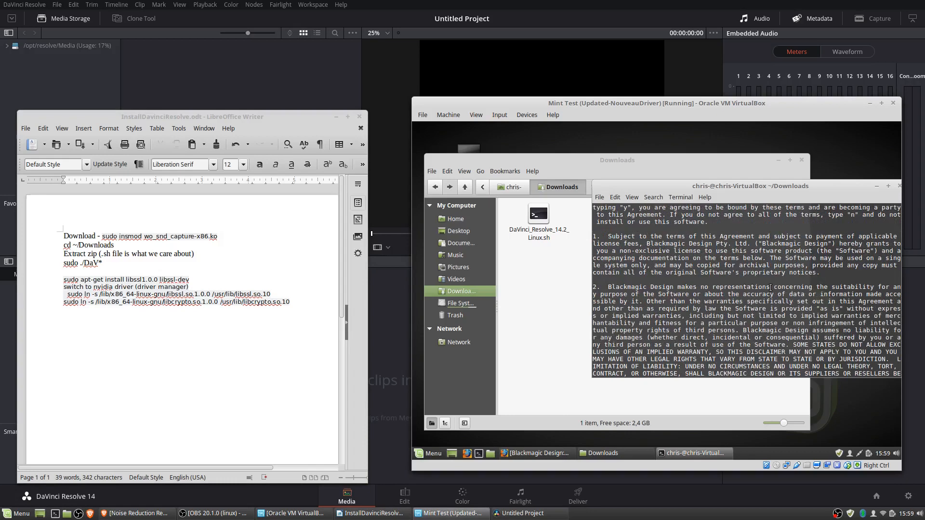
Read through the Blackmagic license and accept it with y to run the install
scroll(down, 3)
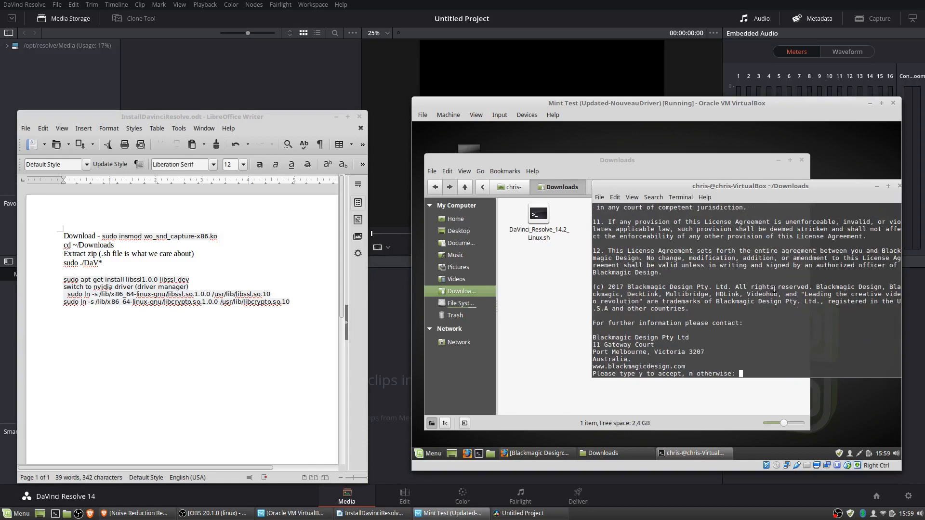
text(y)
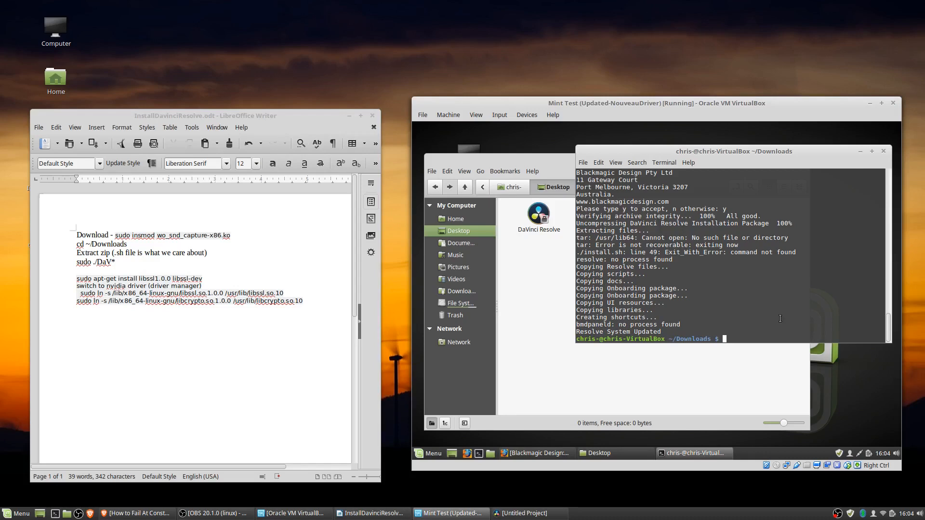
List /opt/resolve/bin and run ./resolve, which reports missing libOpenCL.so.1
text(cd /opt/)
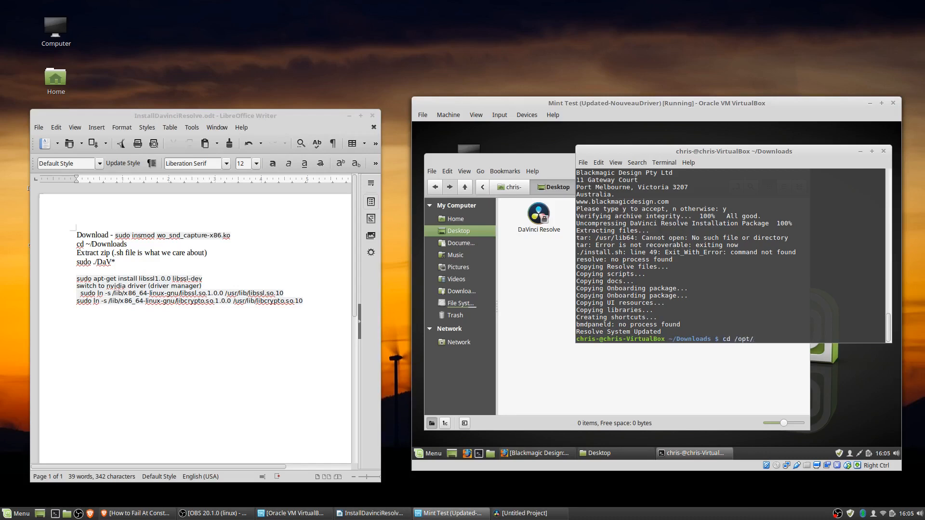
text(resp;ve)
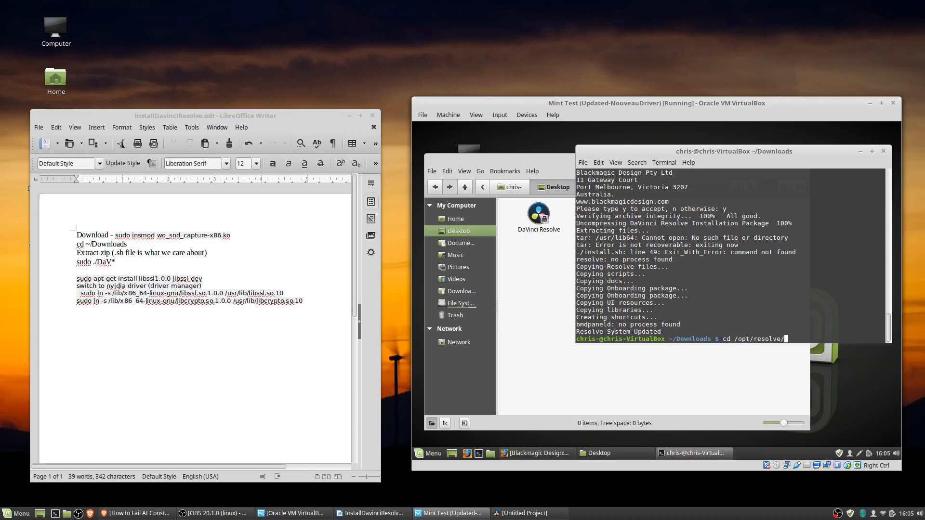
text(ls)
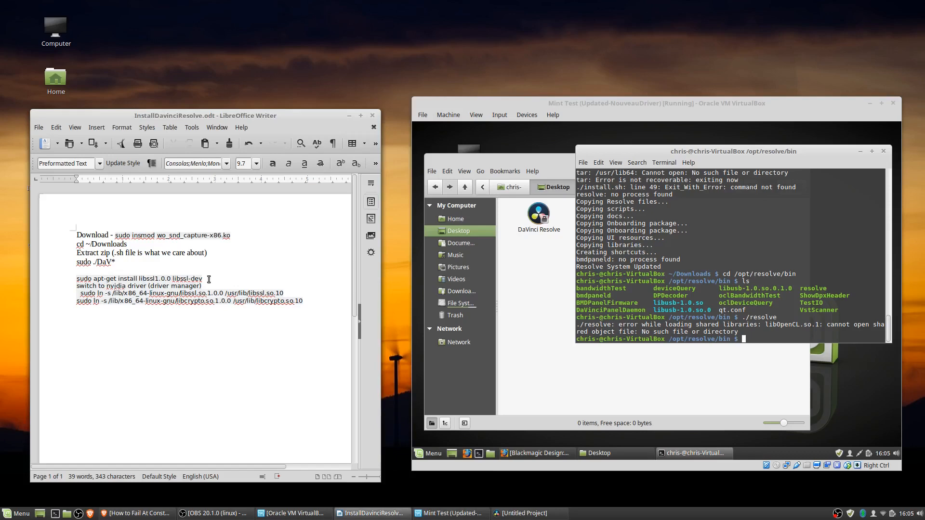
Install the libssl1.0.0 and libssl-dev packages with apt-get, confirming with Y
triple_click(138, 278)
text(sud)
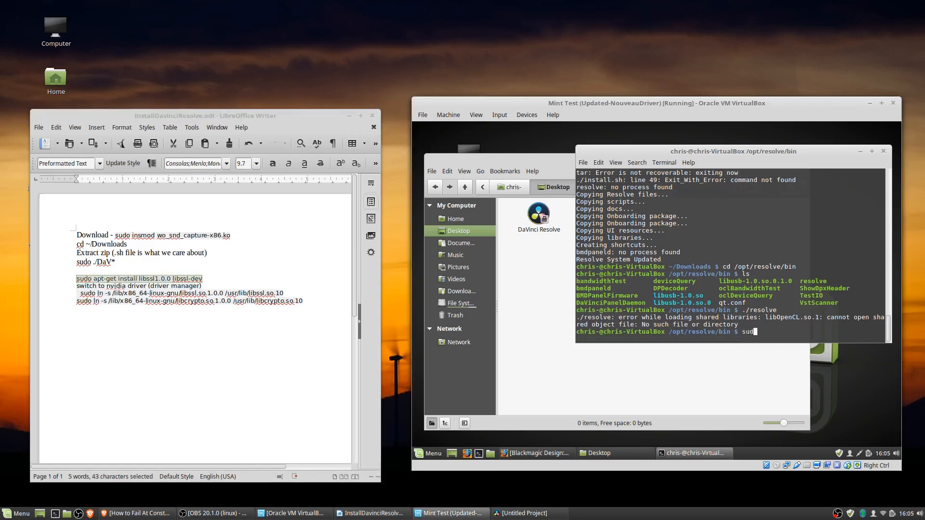
text(apt-get install lib)
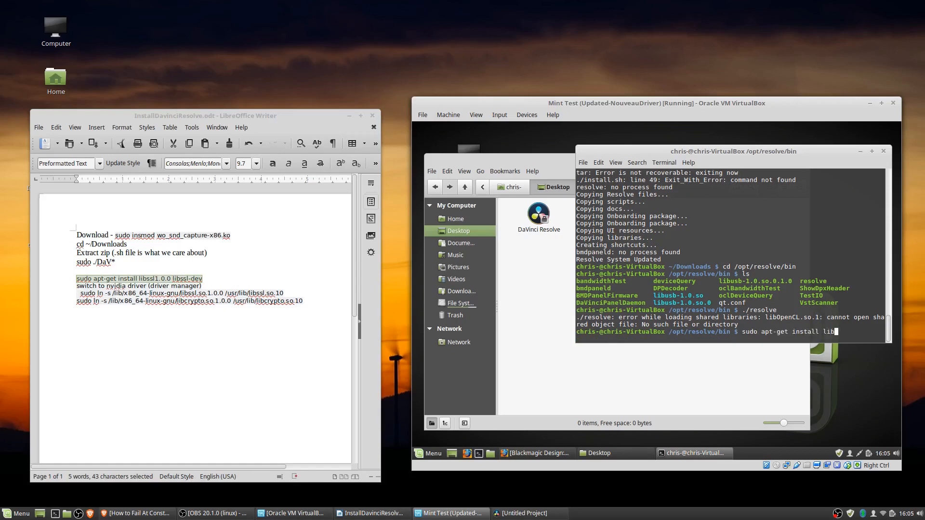
text(ssl1.0.0)
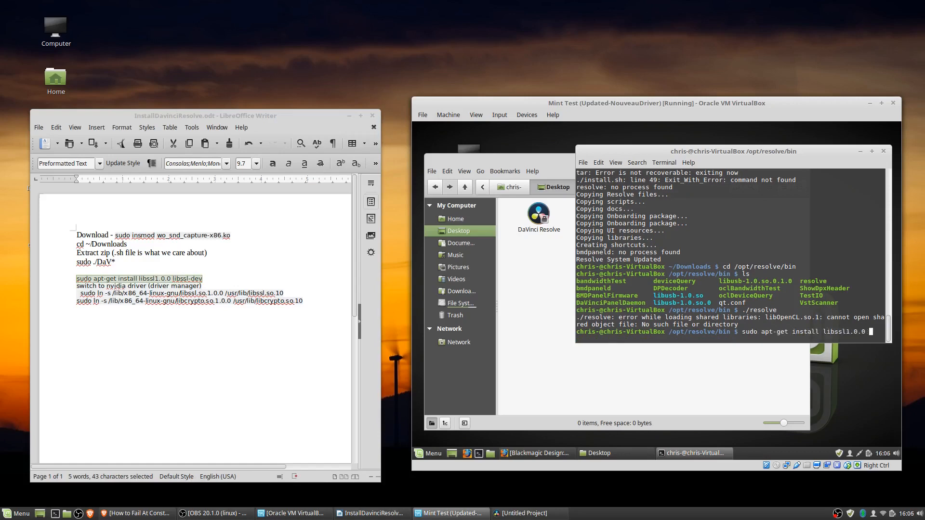
text(libssl-dev)
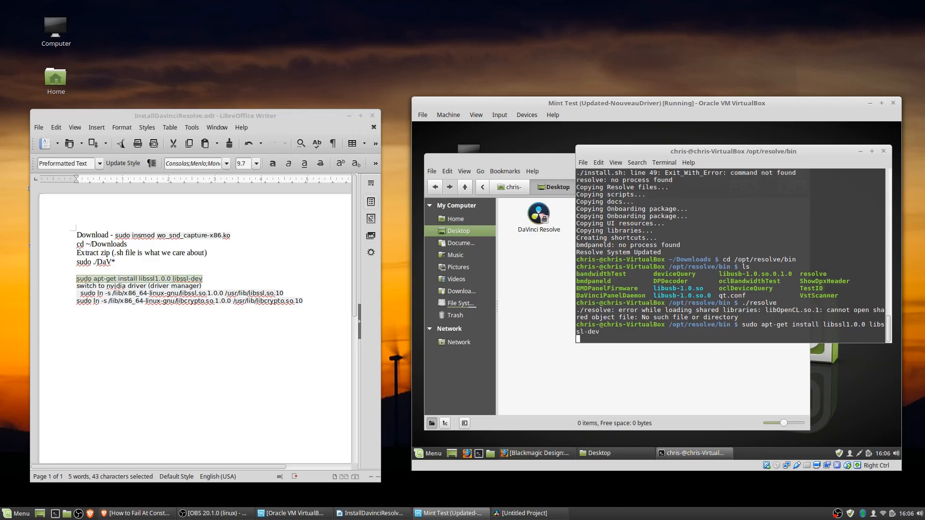
key(Return)
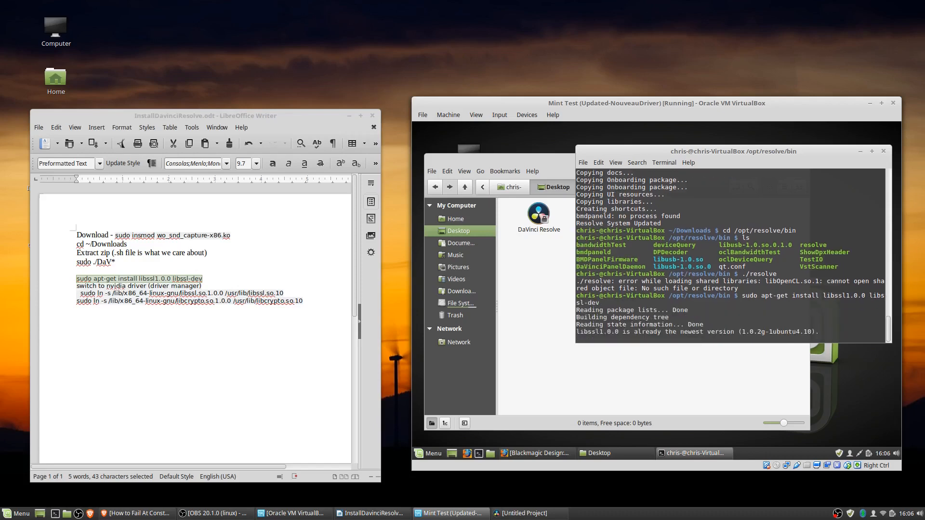
text(Y/n] Y)
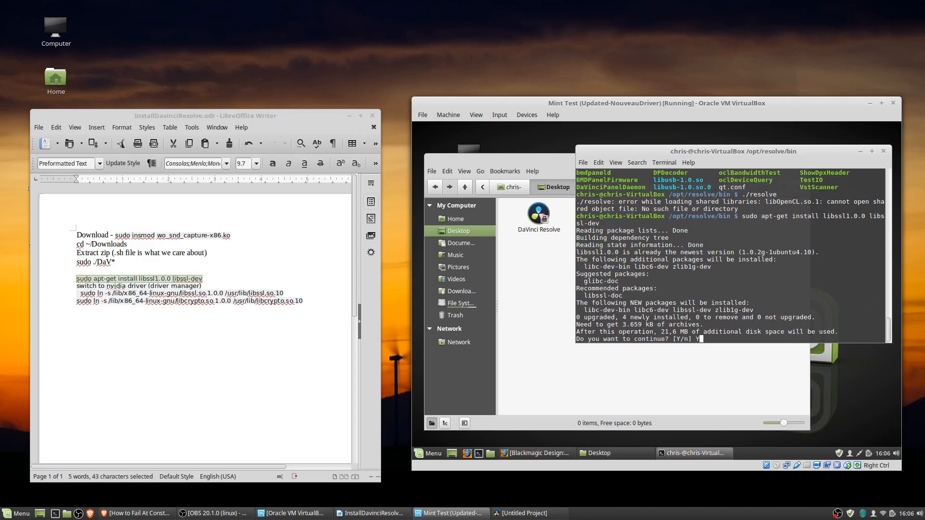
key(Return)
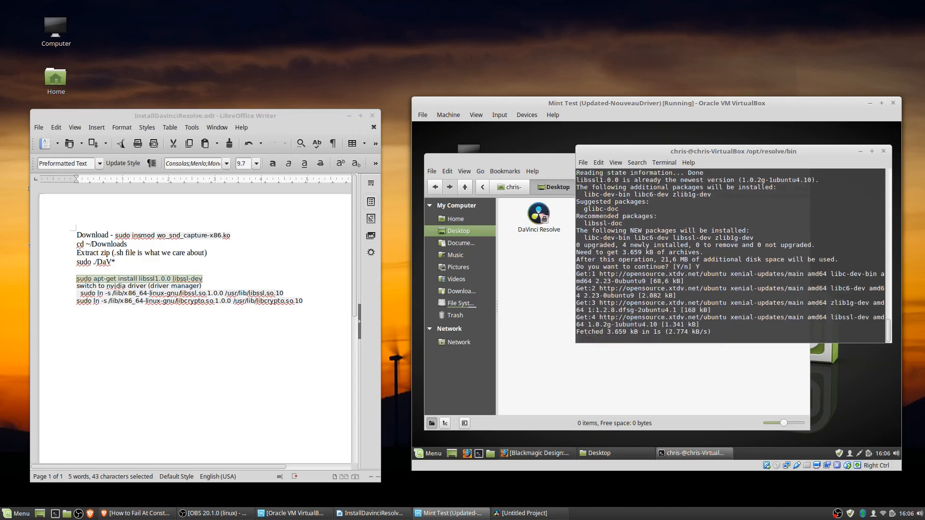
key(Return)
text(sudo l)
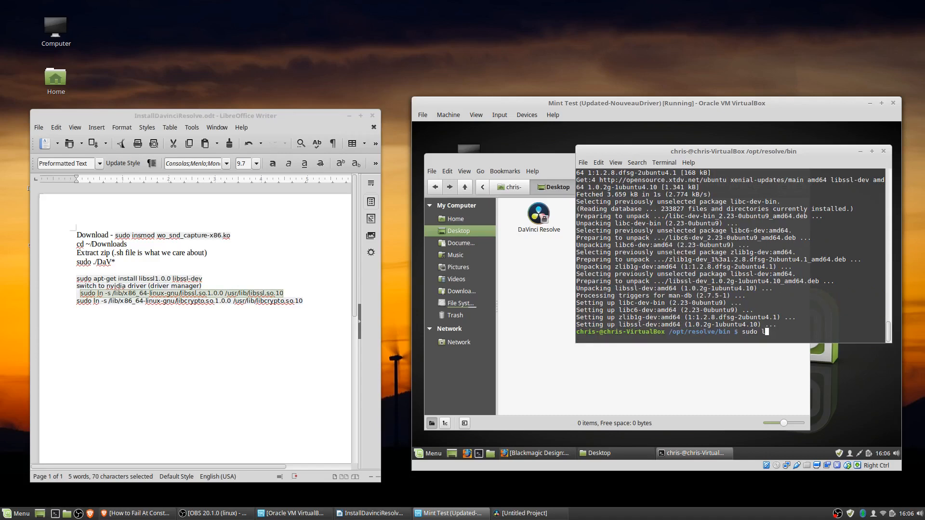
Symlink libssl.so.1.0.0 and libcrypto.so.1.0.0 into /usr/lib as .so.10 libraries
text(n -s)
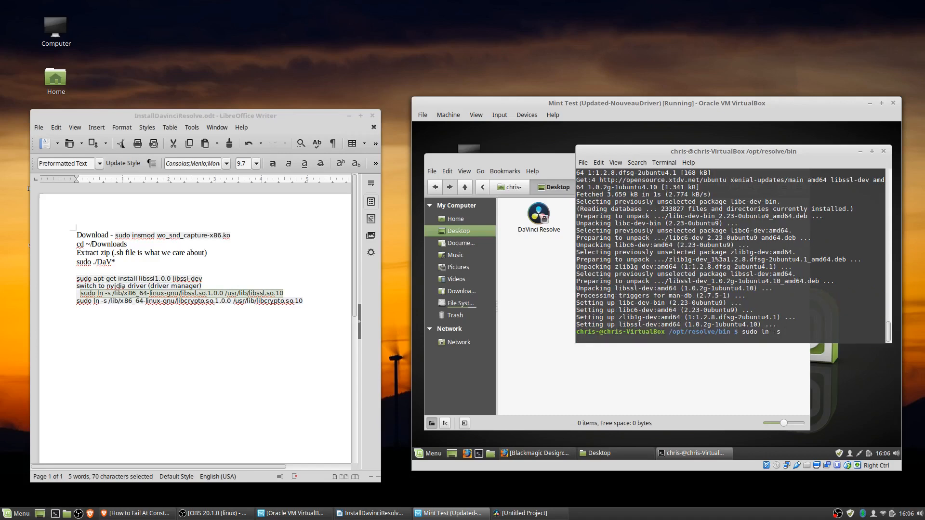
text(/libx)
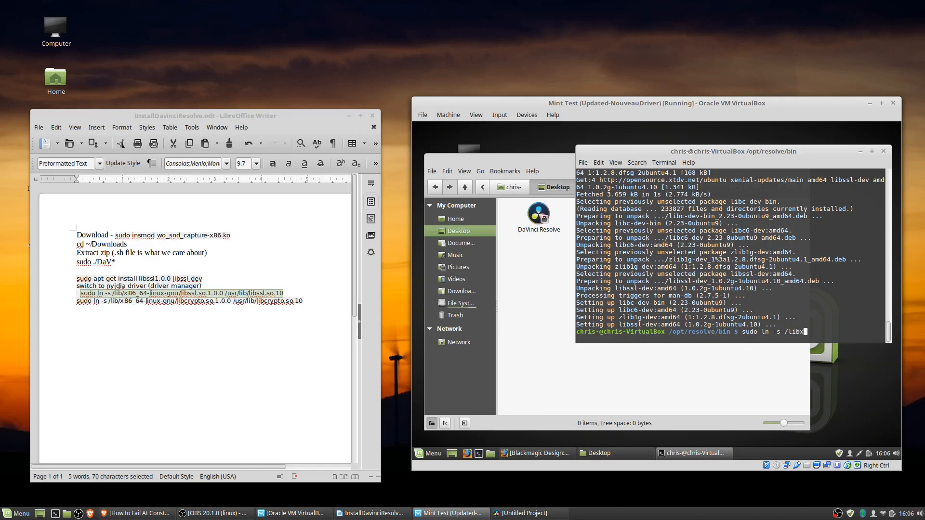
text(86_)
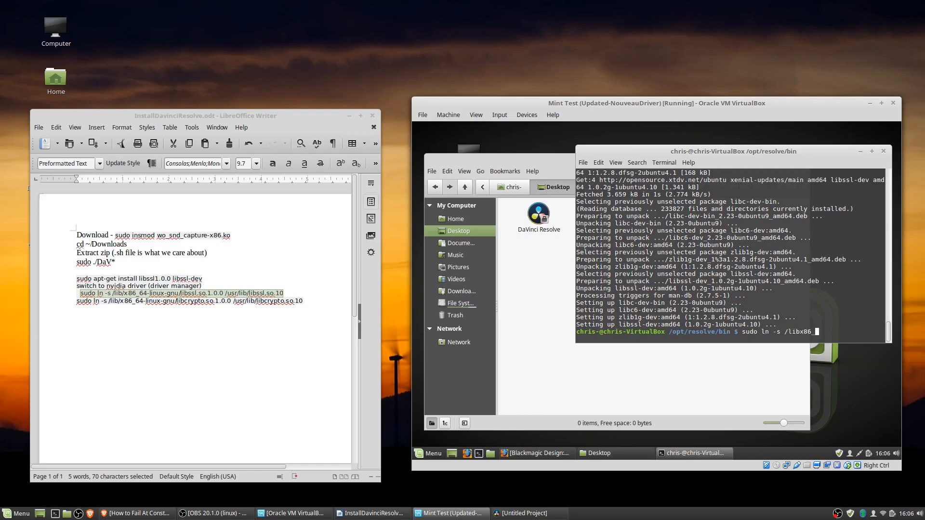
text(64-linux-)
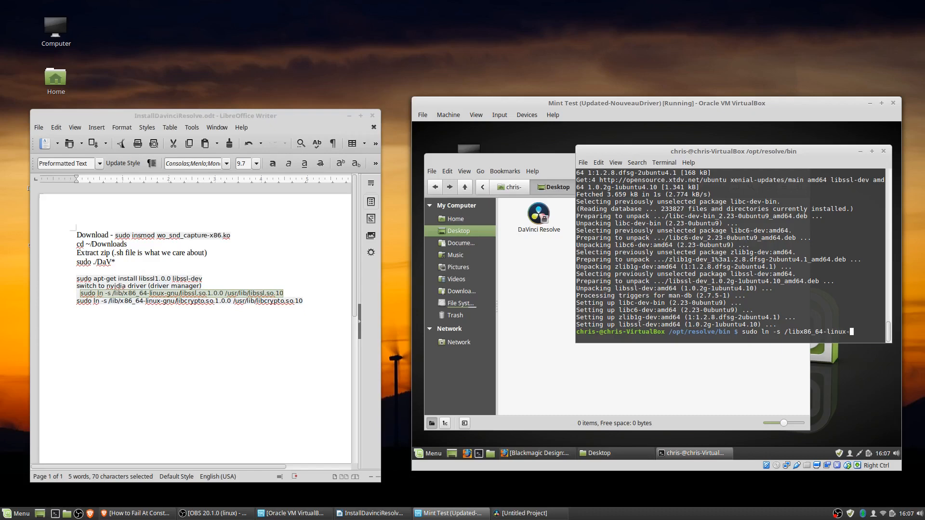
text(gnu/libs)
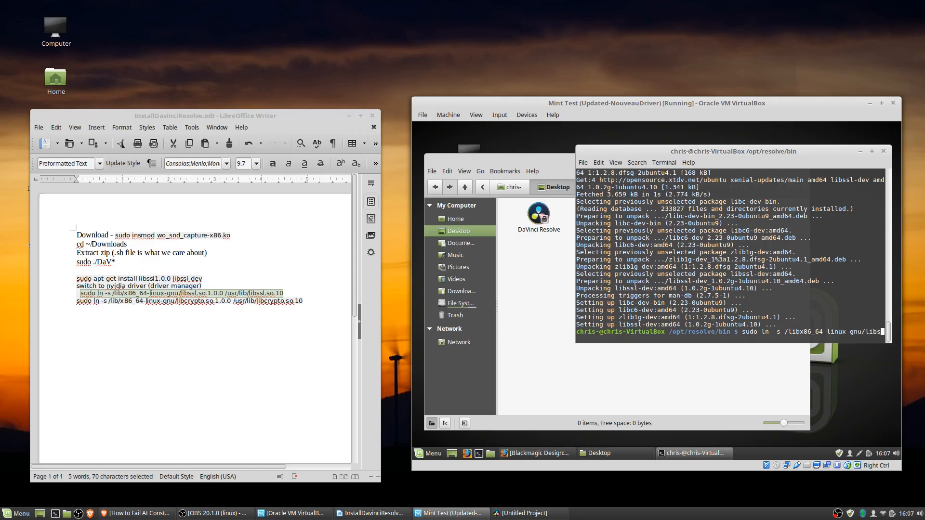
text(l.so.1.0.0 /usr)
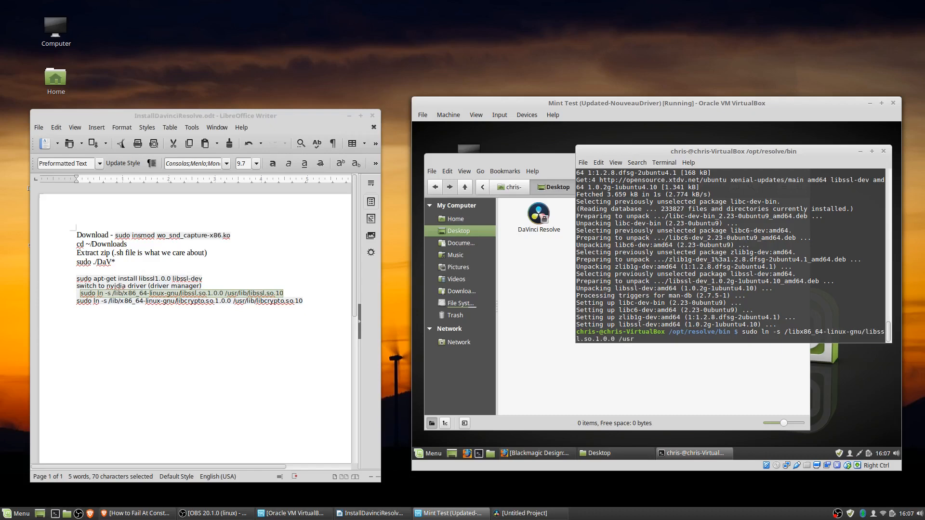
text(/)
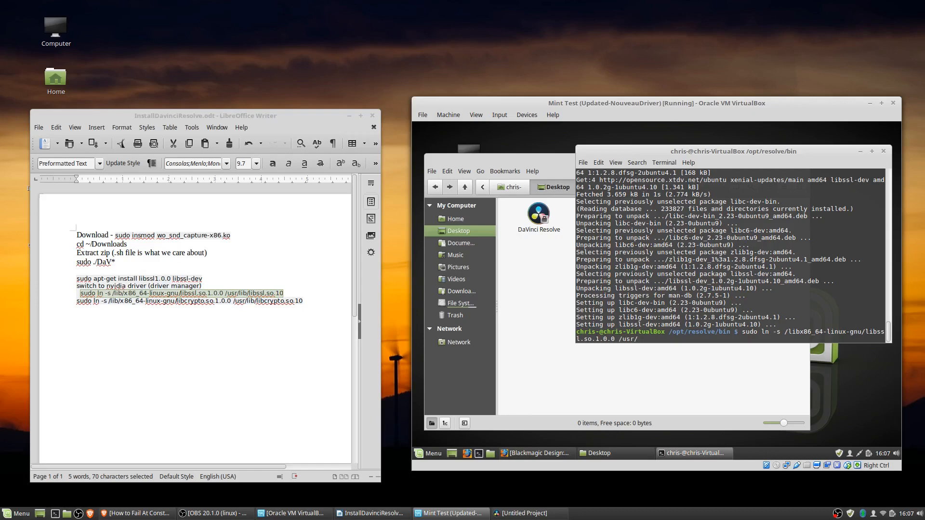
text(lib/lib)
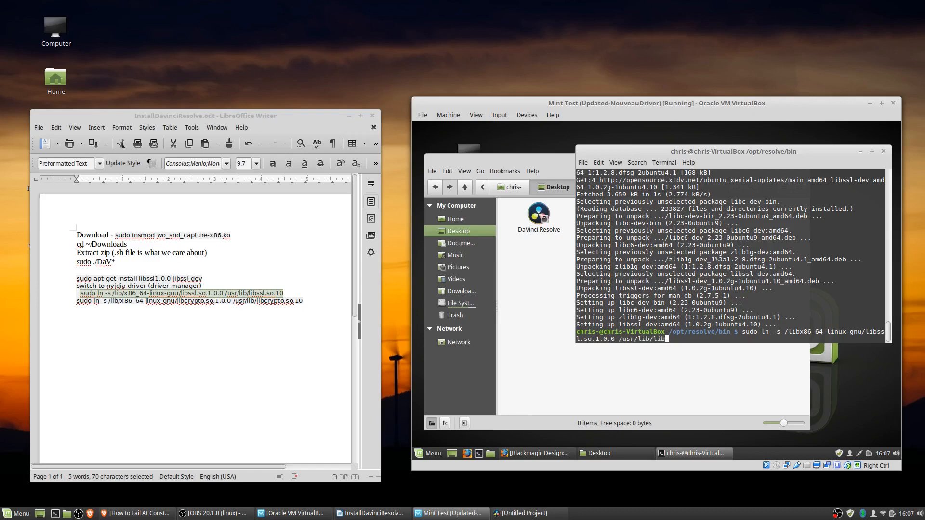
text(ssl.so.10)
text(sudo ln -s /lib/x86_64-linux-gnu/libcrypto.so.1.0.0 /usr/lib/libcrypto.so.10)
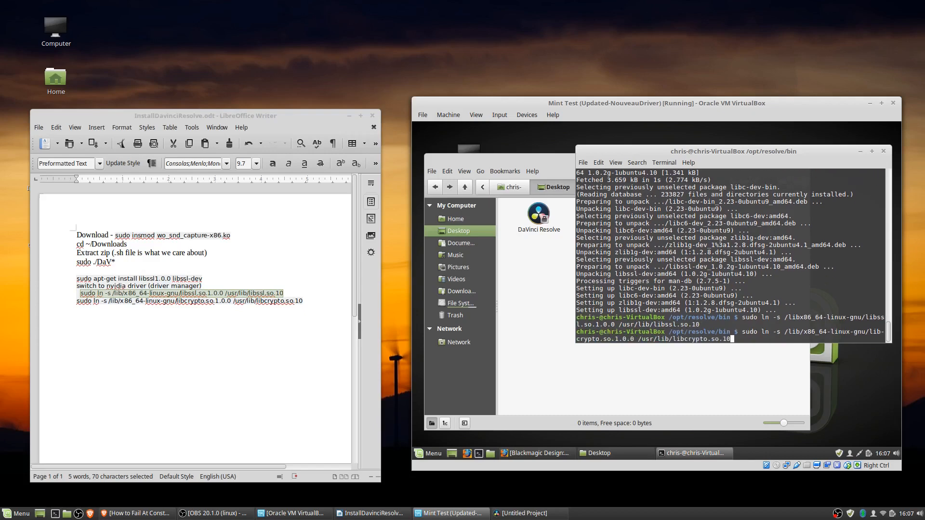
key(Return)
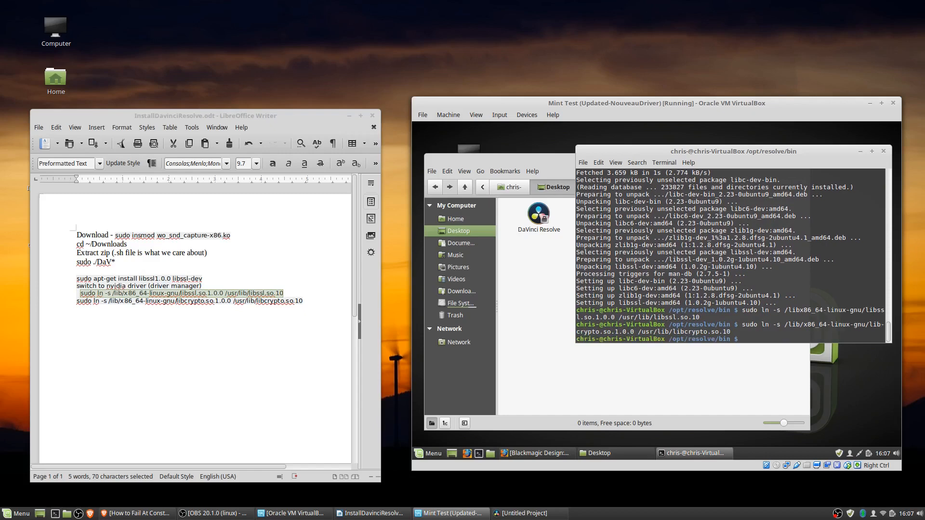
text(sudo ln -s /libx86_64-linux-gnu/libssl.so.1.0.0 /usr/lib/libssl.so.10)
text(./resolve)
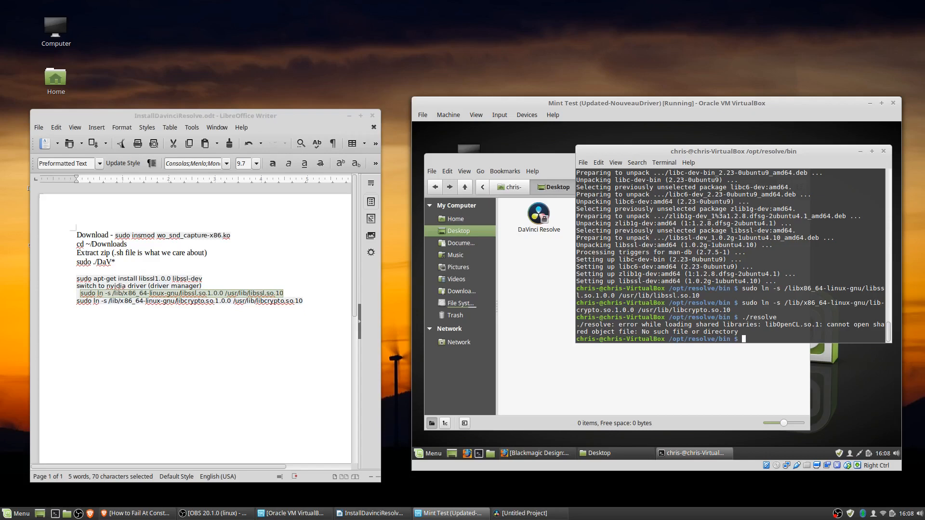
Start installing ocl-icd-opencl-dev with sudo apt install after the libOpenCL error
text(sudo apt install ocl-icd-opencl-dev)
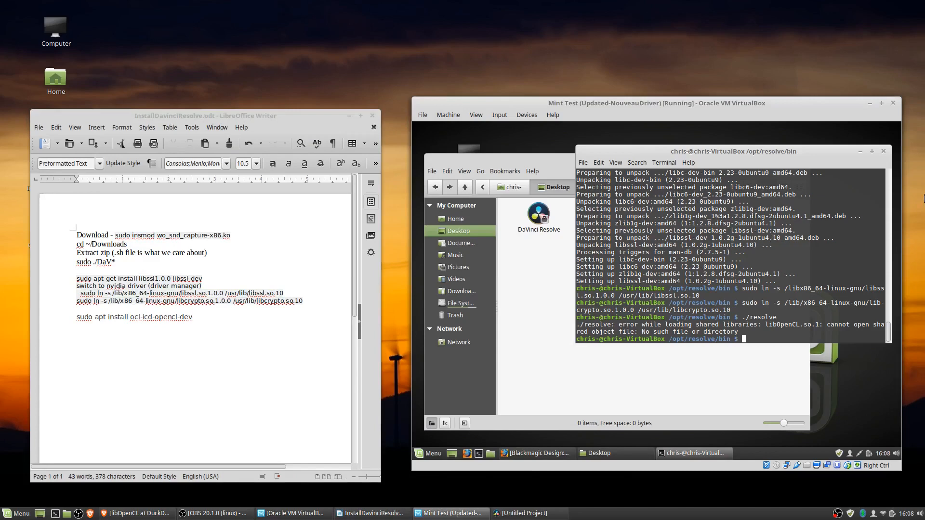
text(sudo apt install)
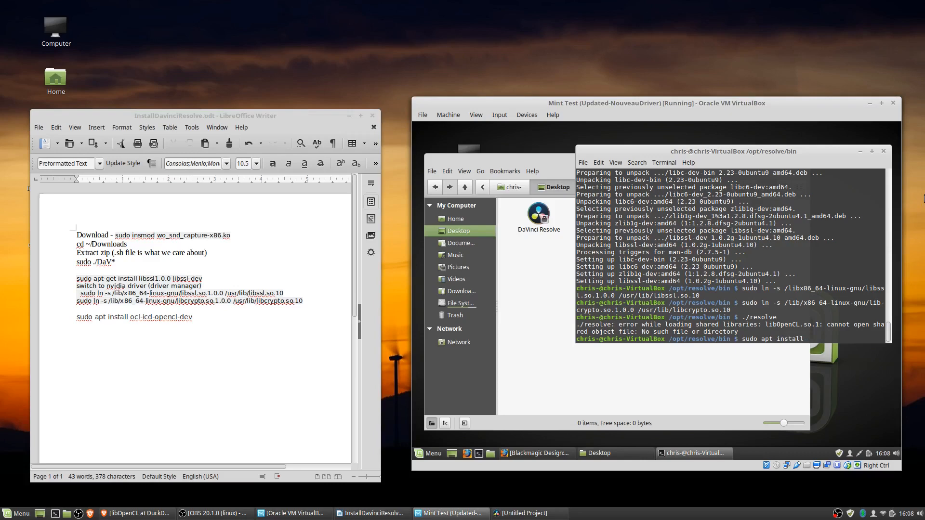
text(ocl-icd-opencl-dev)
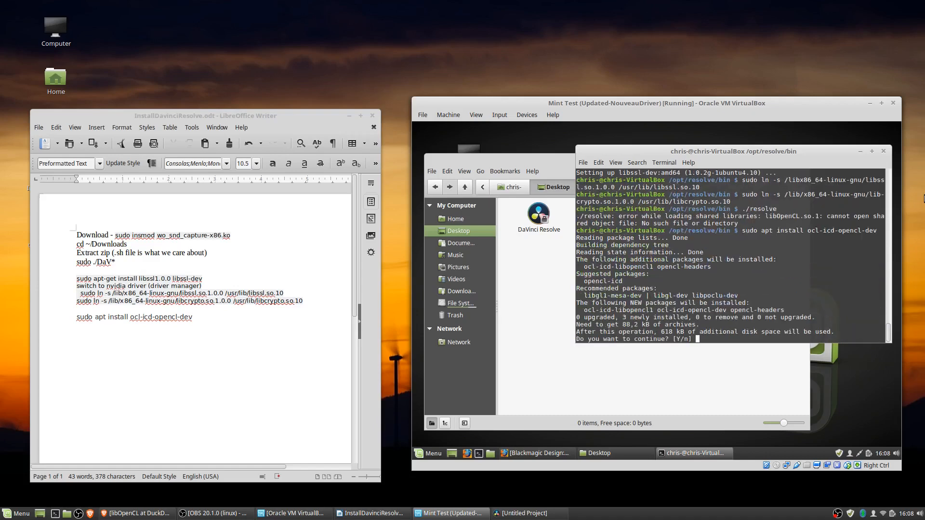
Confirm the OpenCL package install and relink libssl.so.10 from /lib/x86_64-linux-gnu
text(Y)
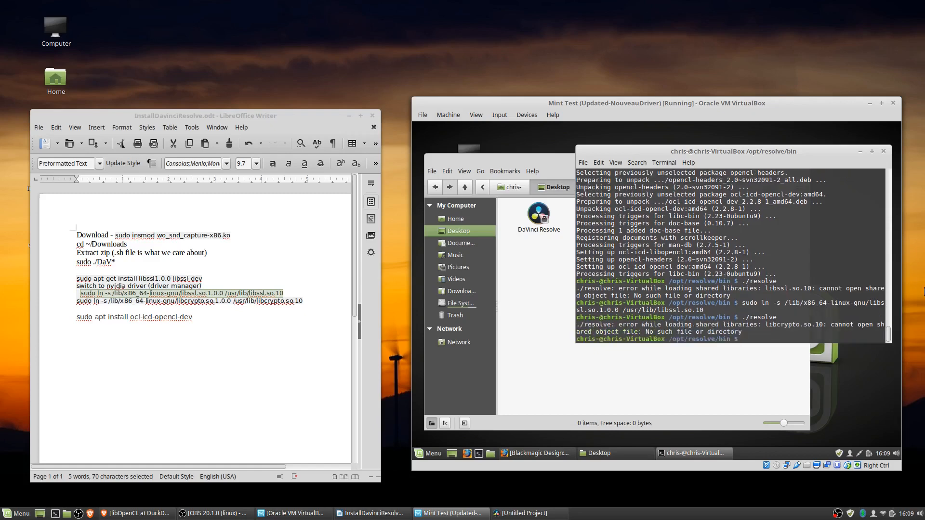
text(sudo apt install ocl-icd-opencl-dev)
text(sudo ln -s /lib/x86_64-linux-gnu/libcrypto.so.1.0.0 /usr/lib/libcrypto.so.1)
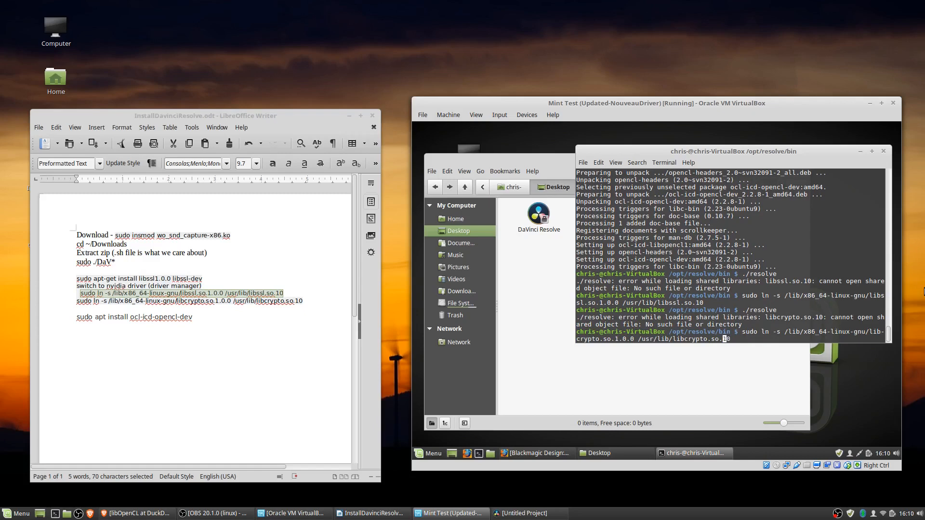
Link libcrypto.so.1.0.0 as /usr/lib/libcrypto.so.10 and run ./resolve to reach the Welcome screen
text(0)
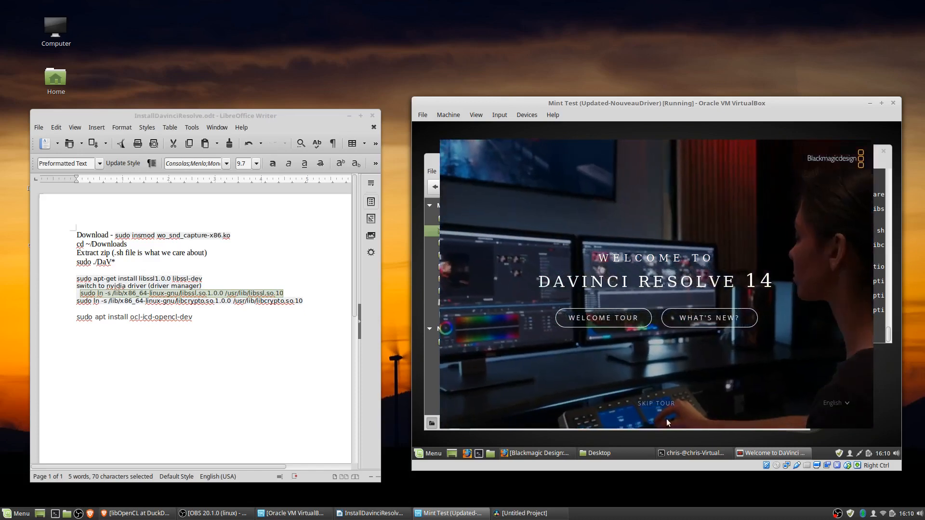
Choose Skip Tour, then Skip and Start Right Now in Resolve's welcome screens
click(656, 403)
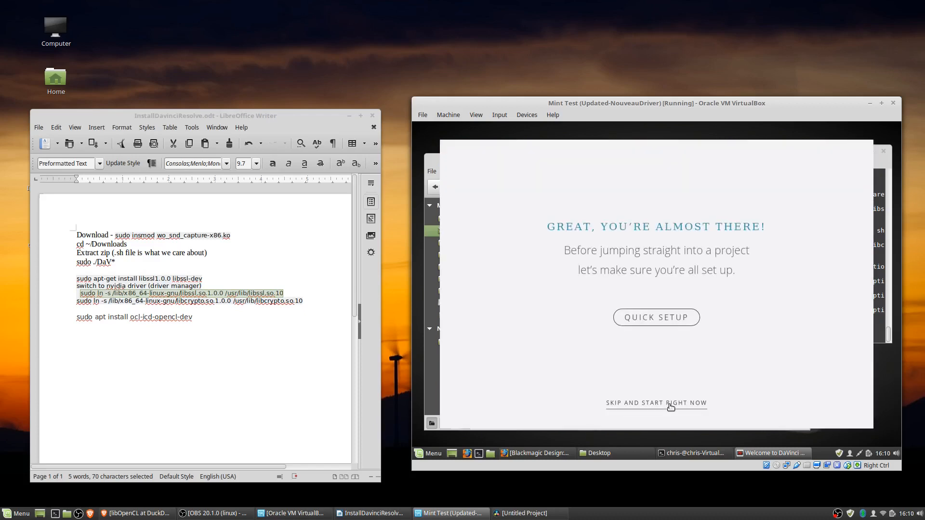
click(656, 403)
text(./resolve)
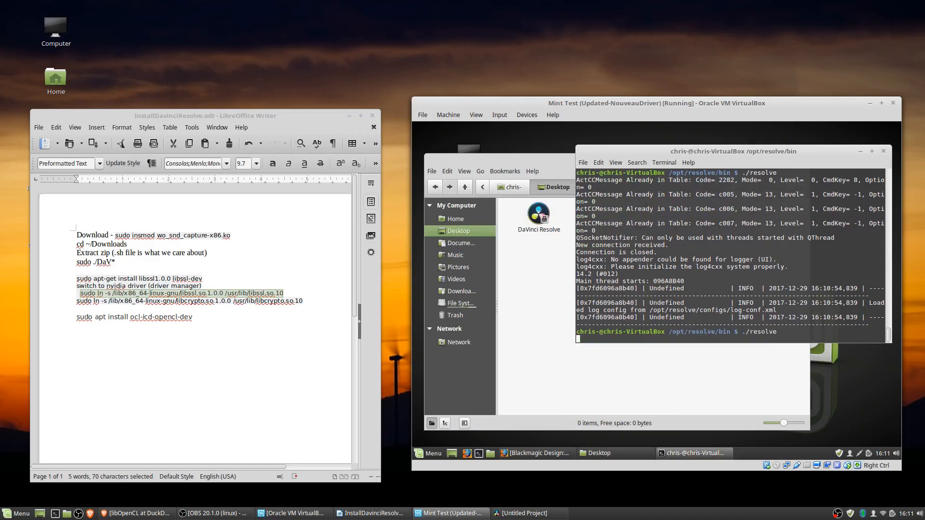
Relaunch DaVinci Resolve with ./resolve, opening an empty Untitled Project
key(Return)
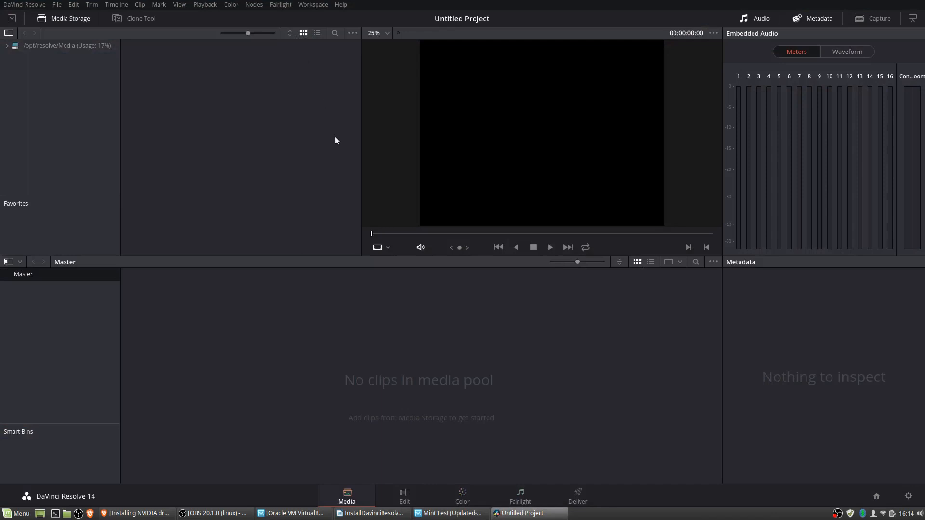
mouse_move(367, 341)
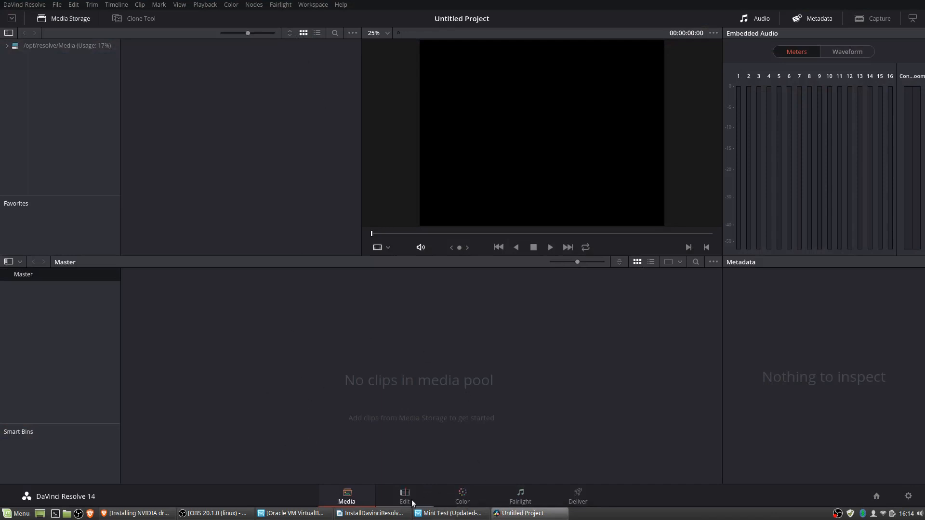
Visit the Edit and Deliver pages, ending on the empty Edit page timeline
click(404, 496)
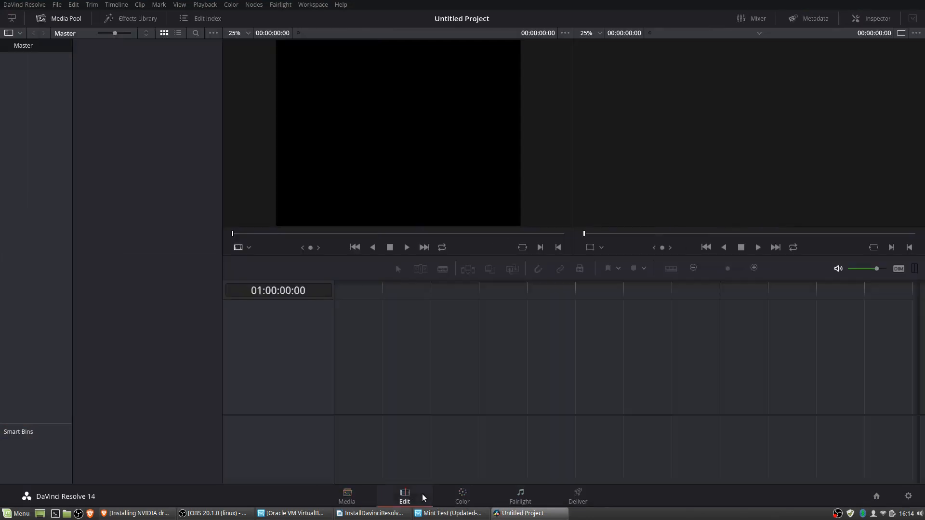
click(577, 496)
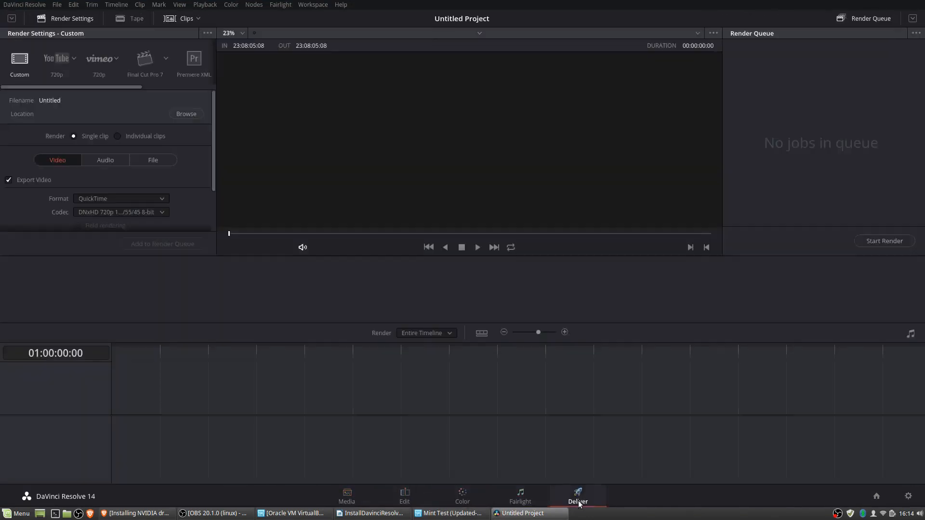
click(405, 497)
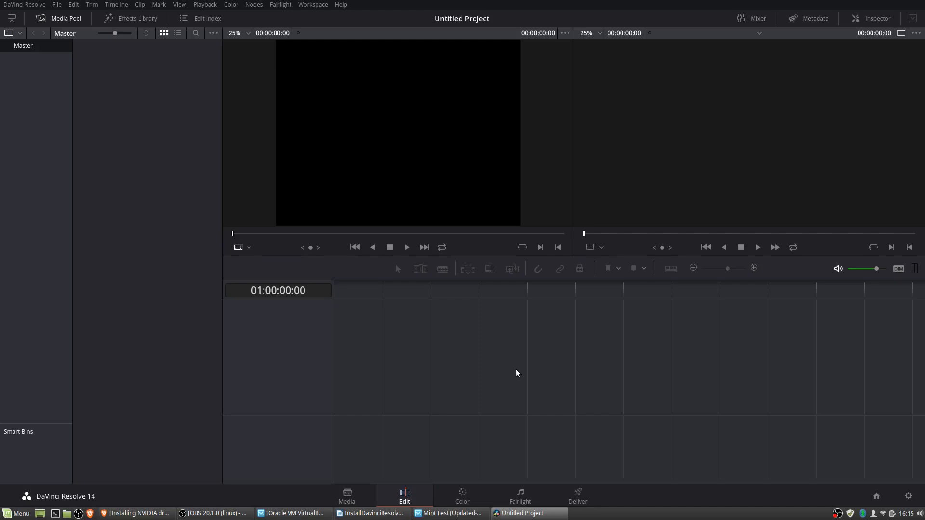
right_click(885, 513)
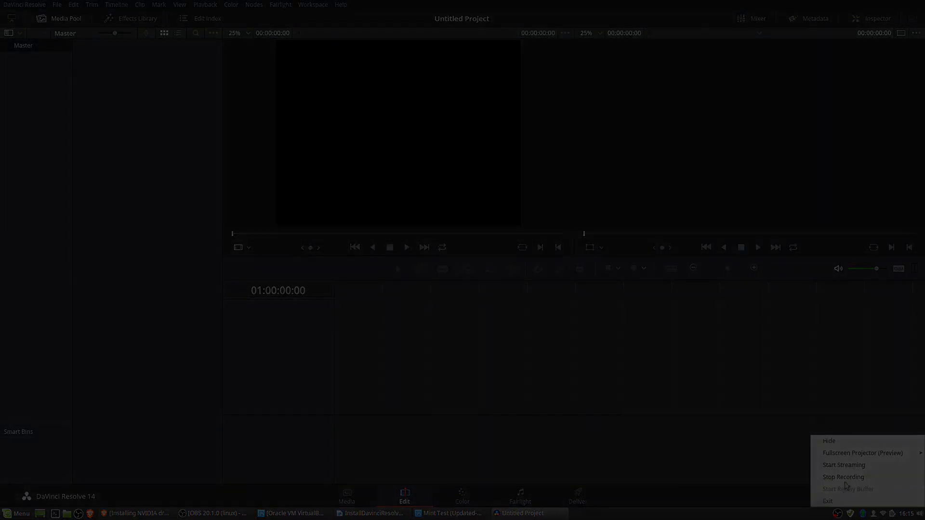